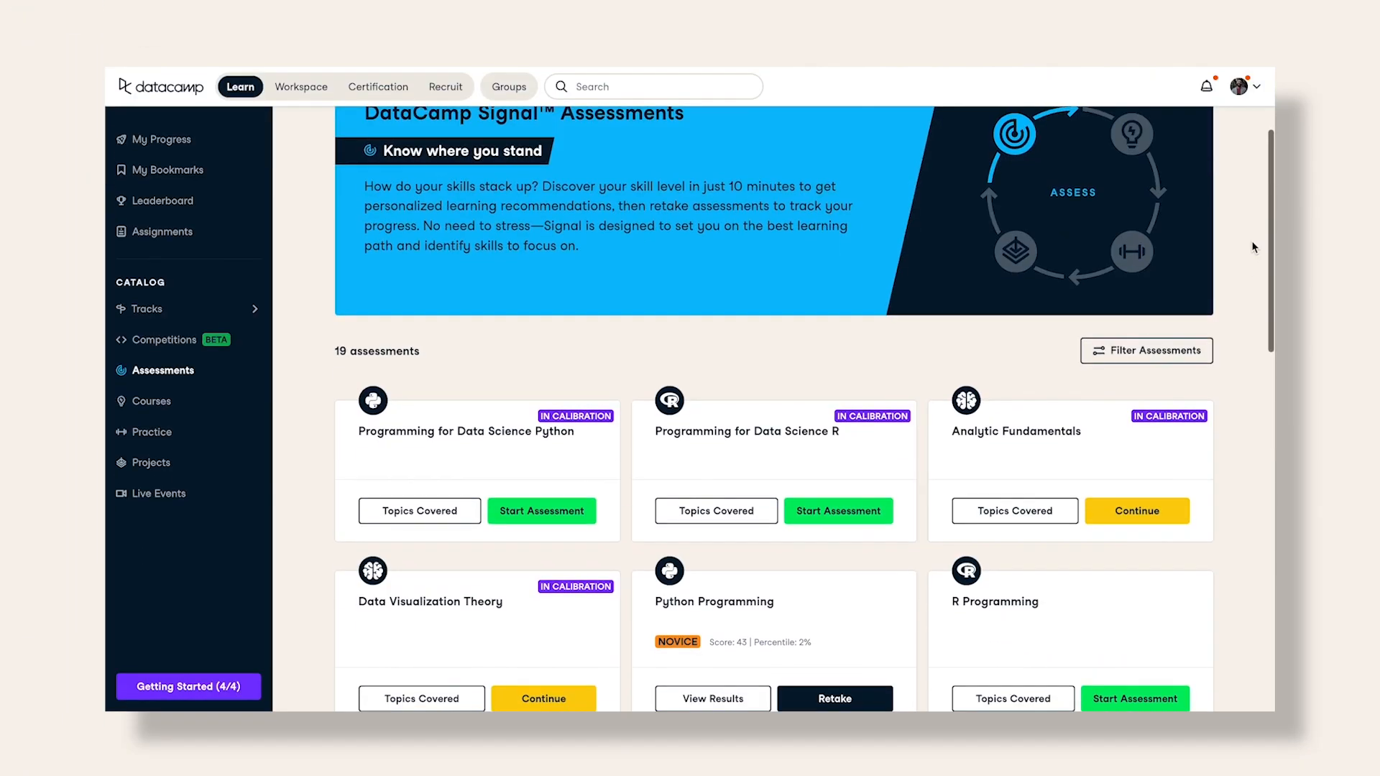
Move from the assessments catalog through Projects to the list of practice sessions.
left_click(151, 401)
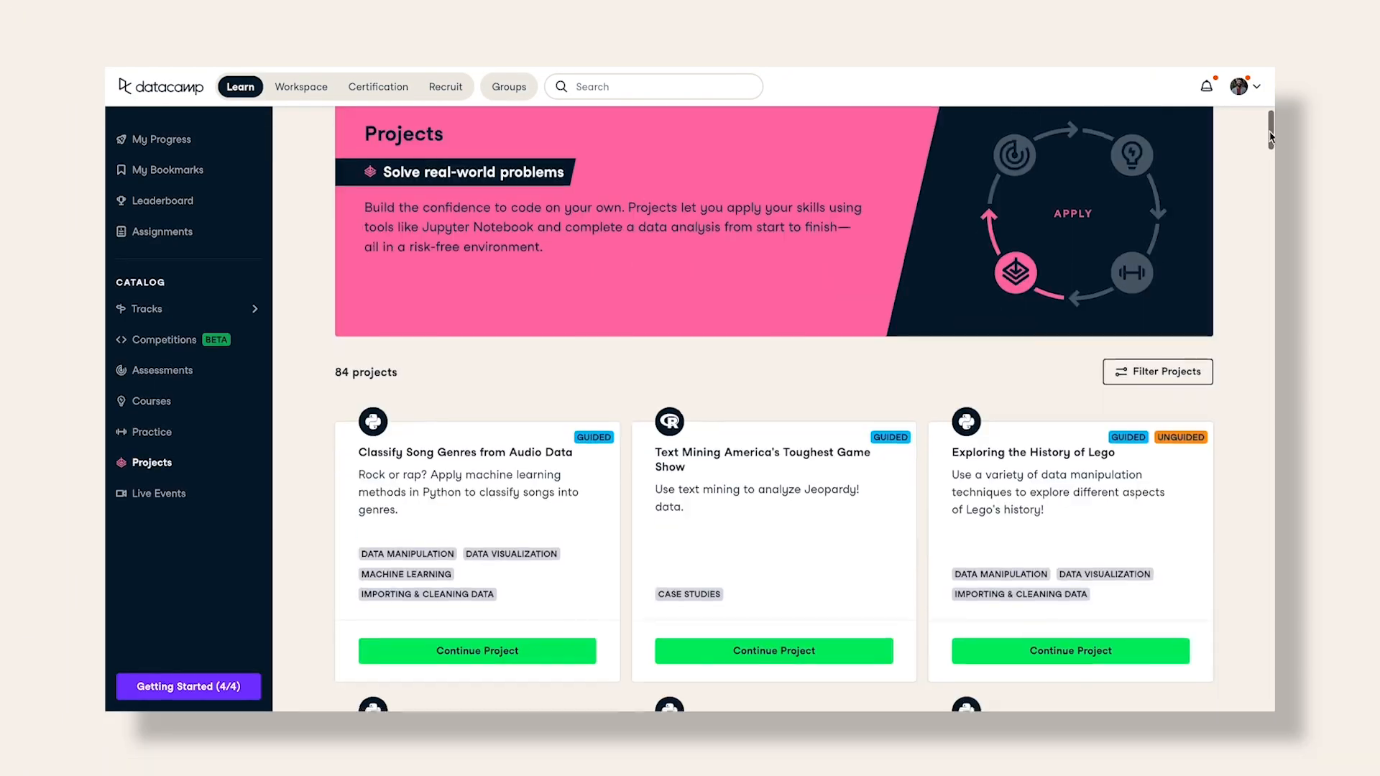
left_click(151, 431)
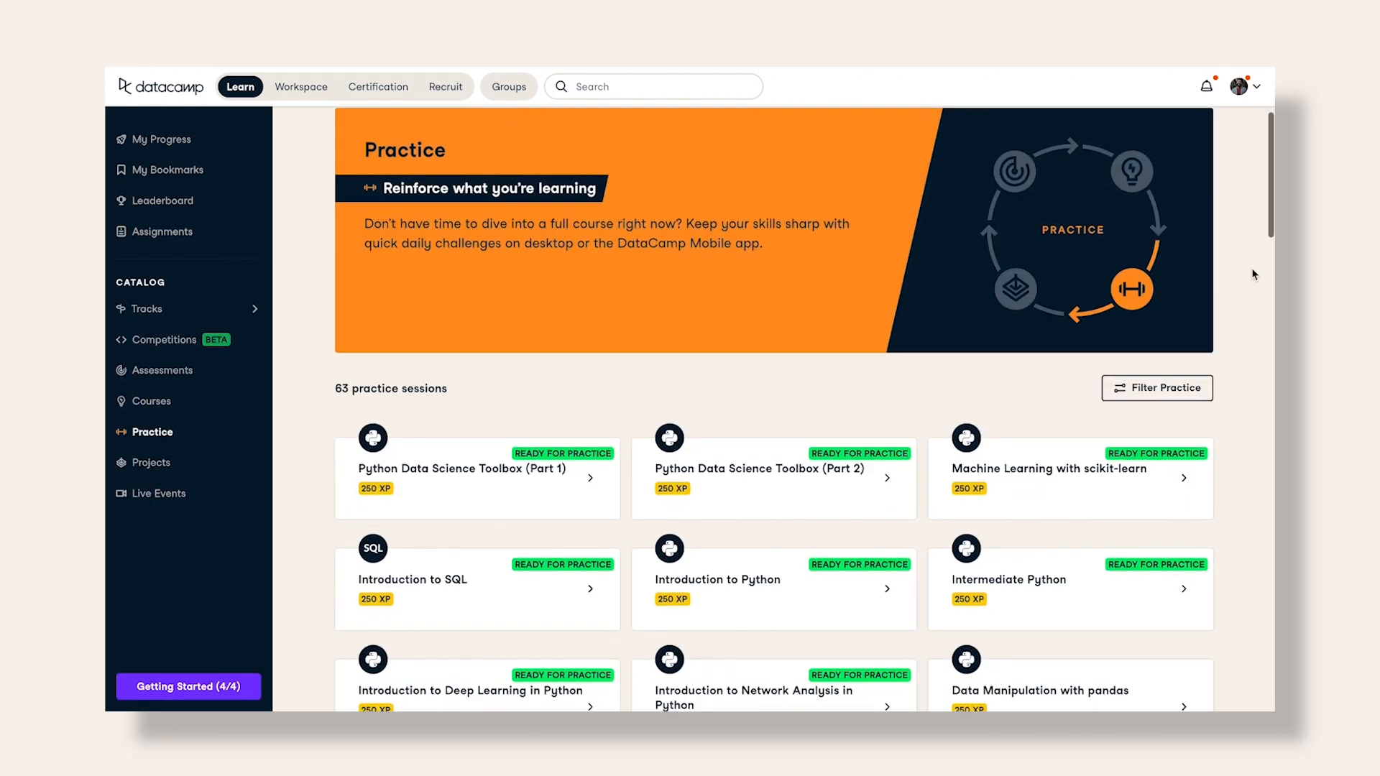
scroll("down", 3)
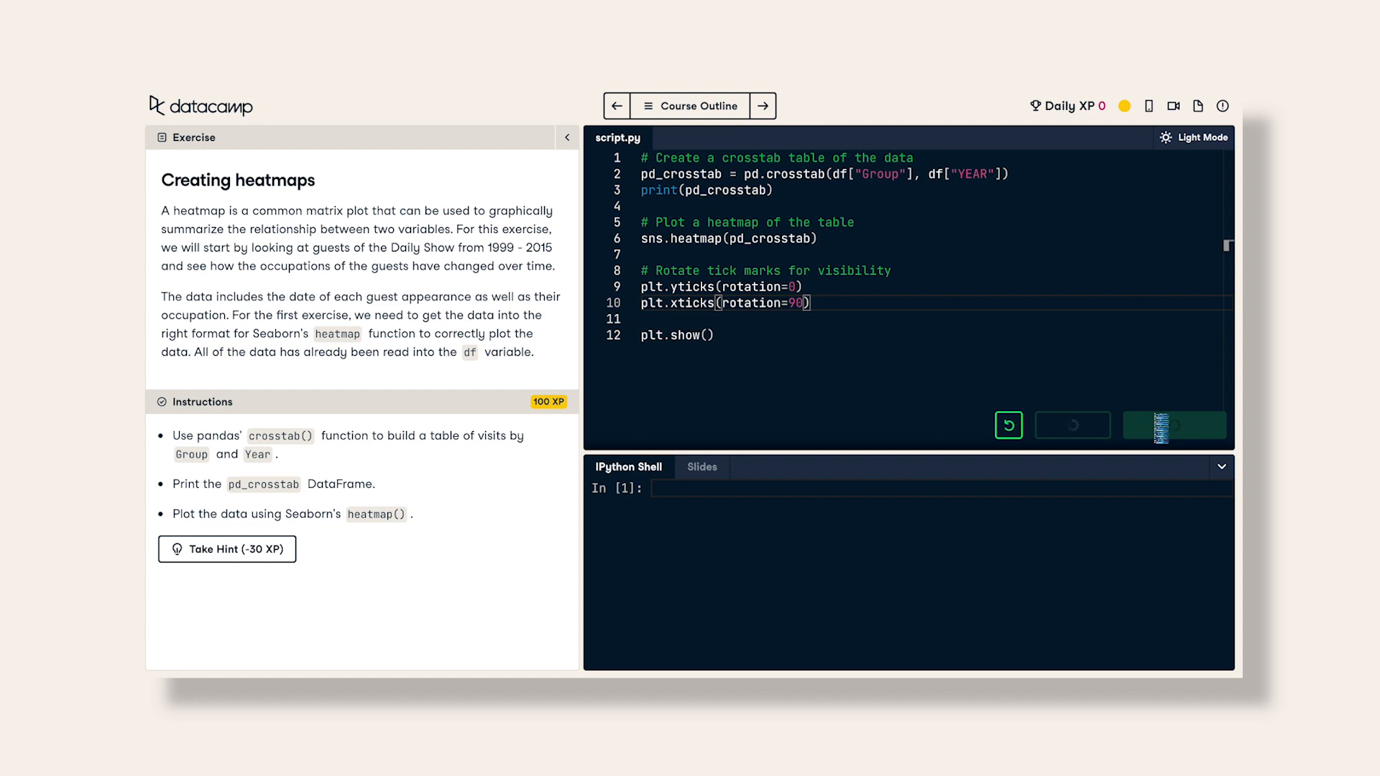
Submit the Seaborn heatmap script and the sorted box-plot true/false statements, continuing past each.
left_click(1172, 425)
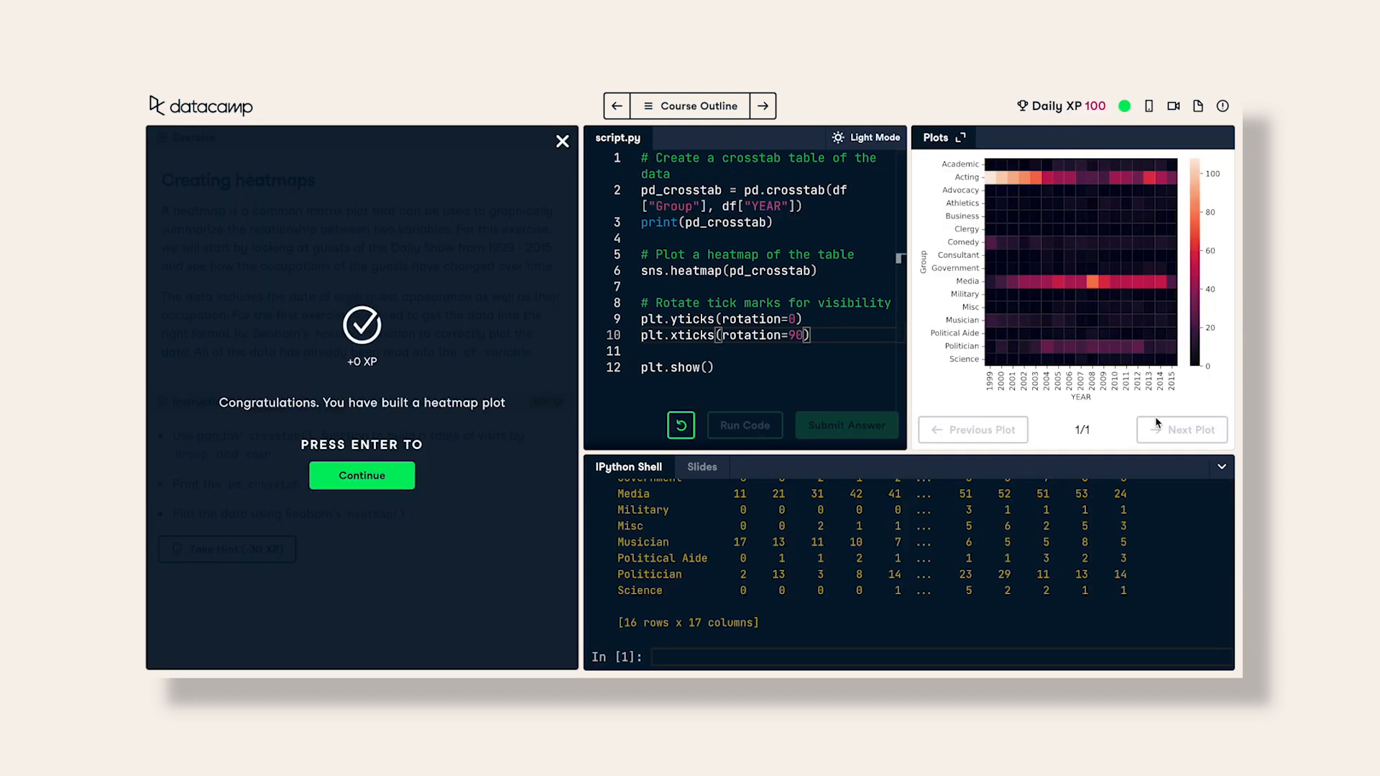
left_click(361, 476)
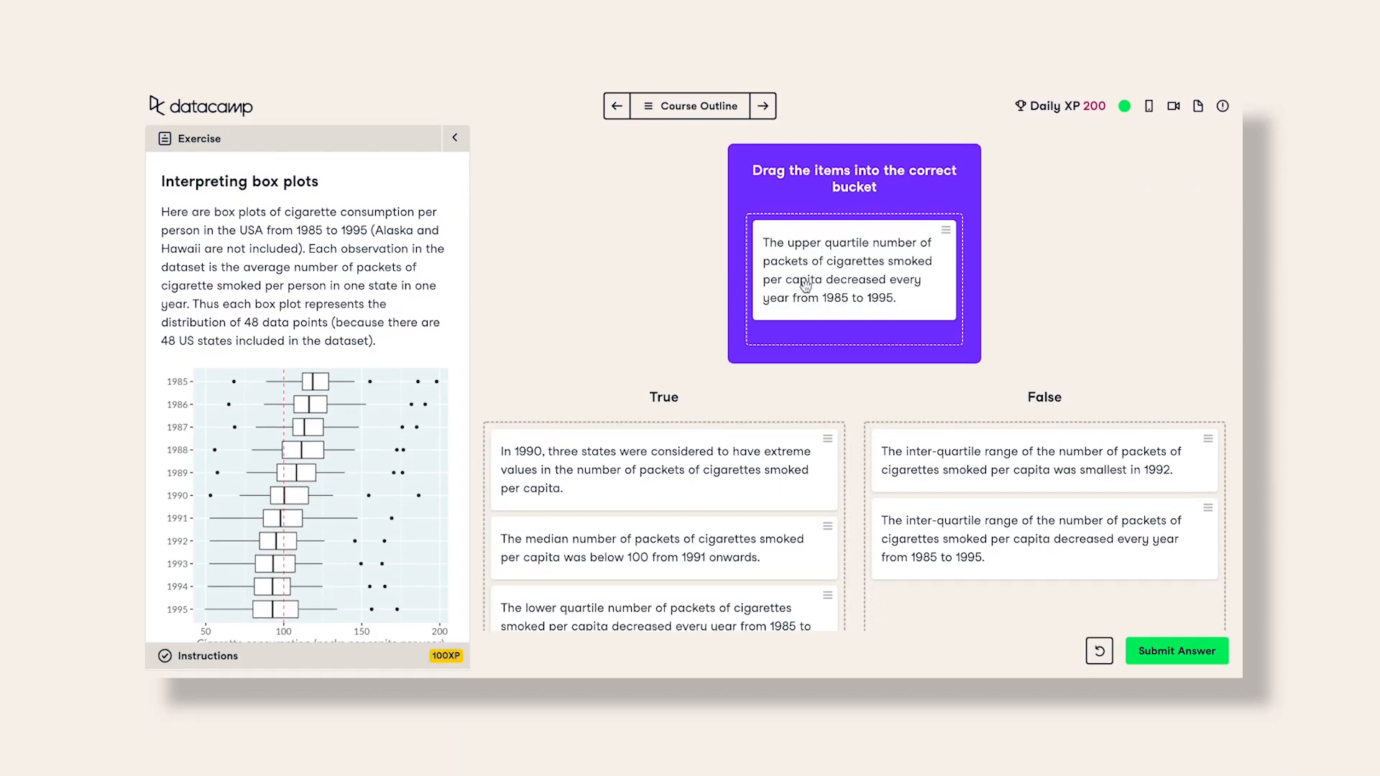
left_click(1176, 650)
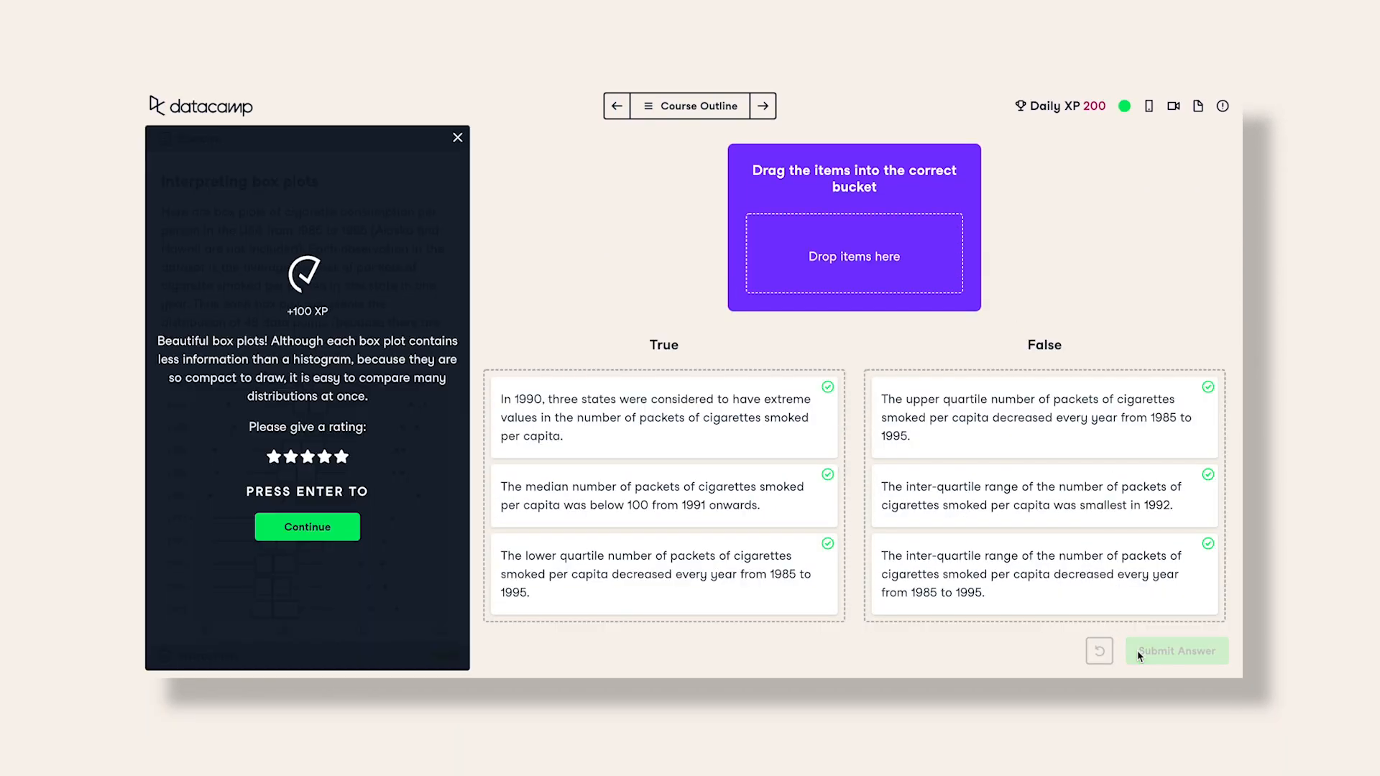
left_click(308, 526)
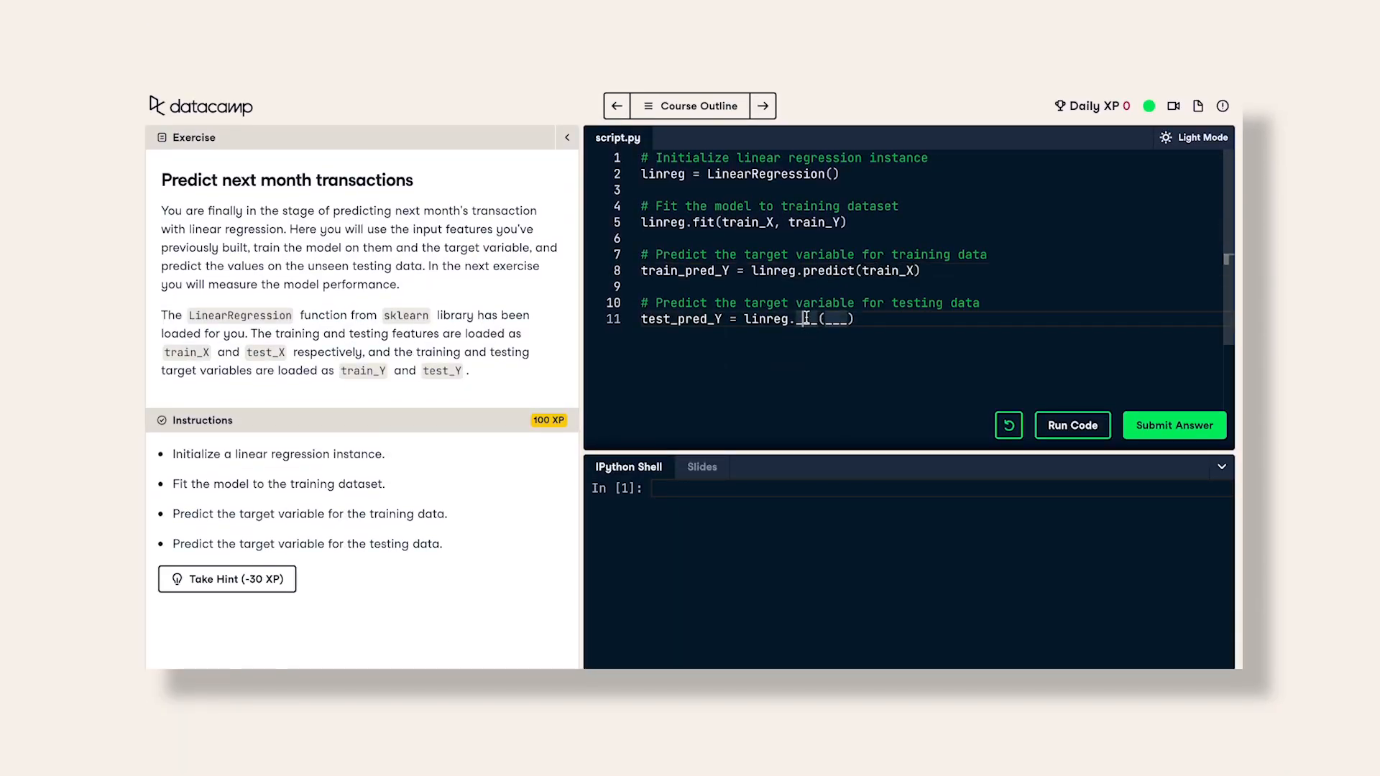
Complete the regression with predict on test_X and submit the R college map search code.
type("predict")
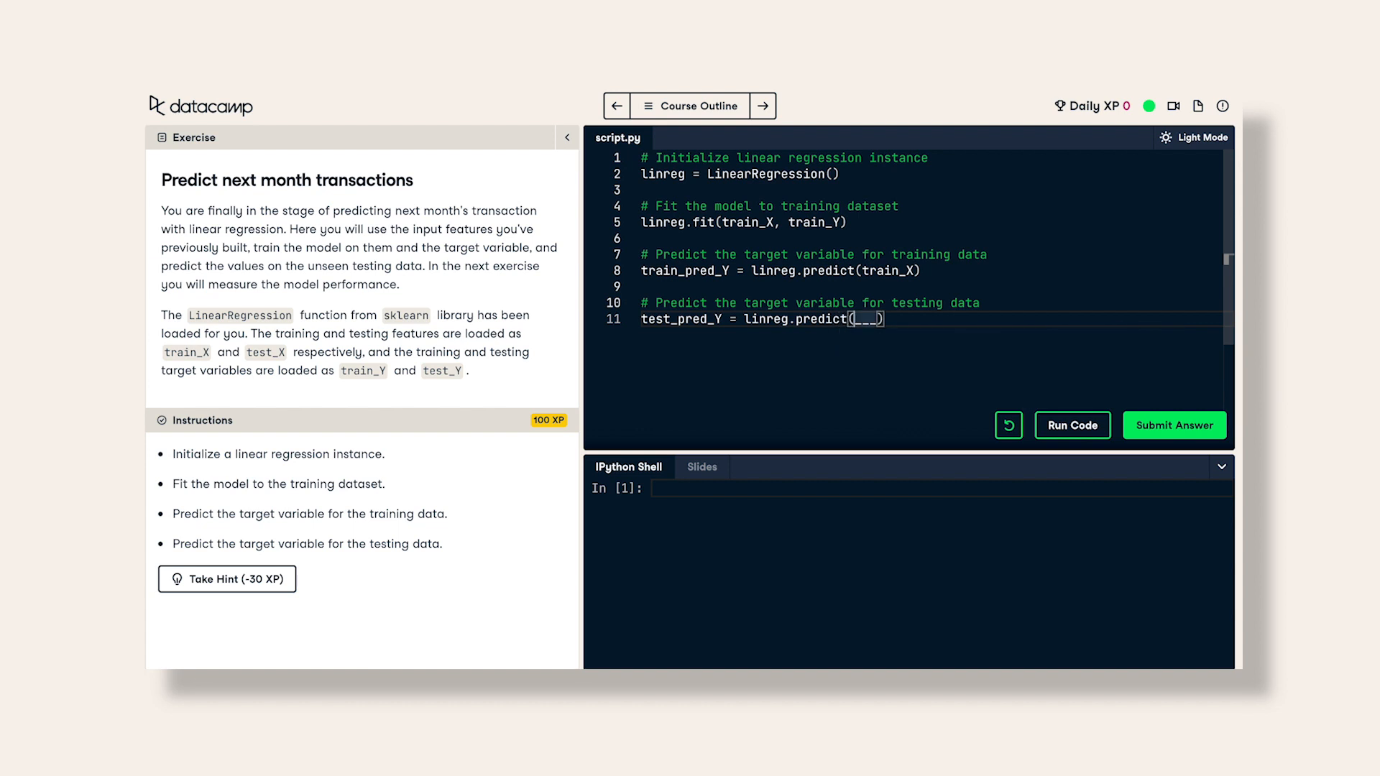
type("test_X")
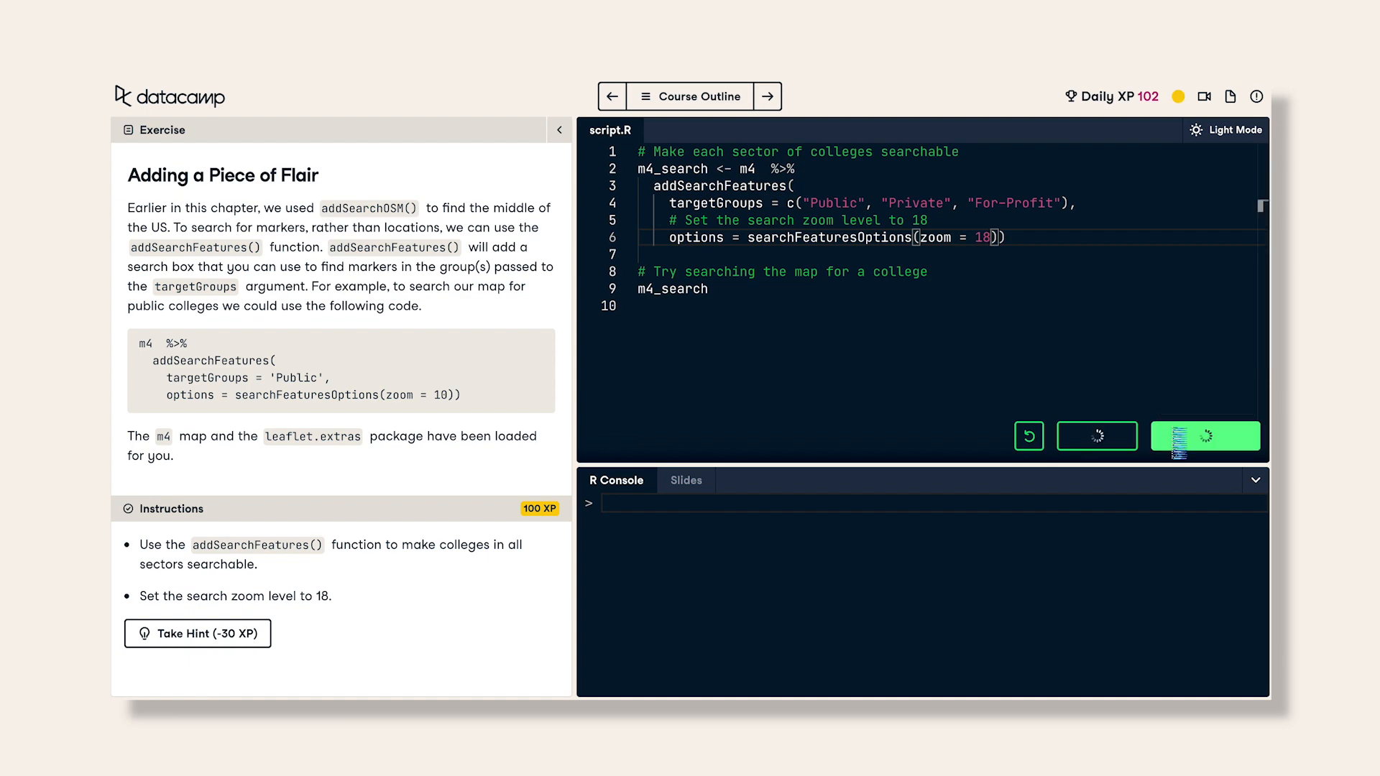
left_click(1205, 436)
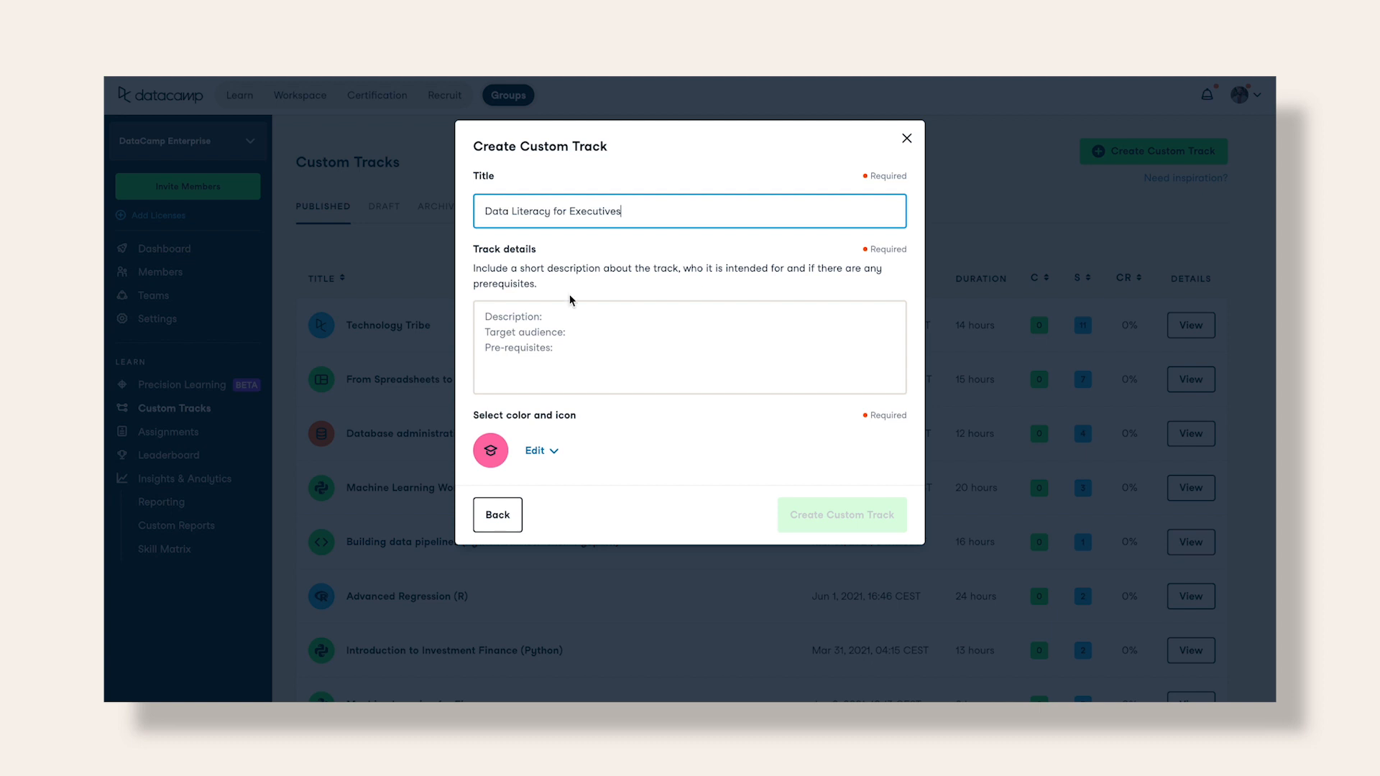
Describe the track as 'A track covering the fundamentals of data', create it and return to the dashboard.
type("A track covering the")
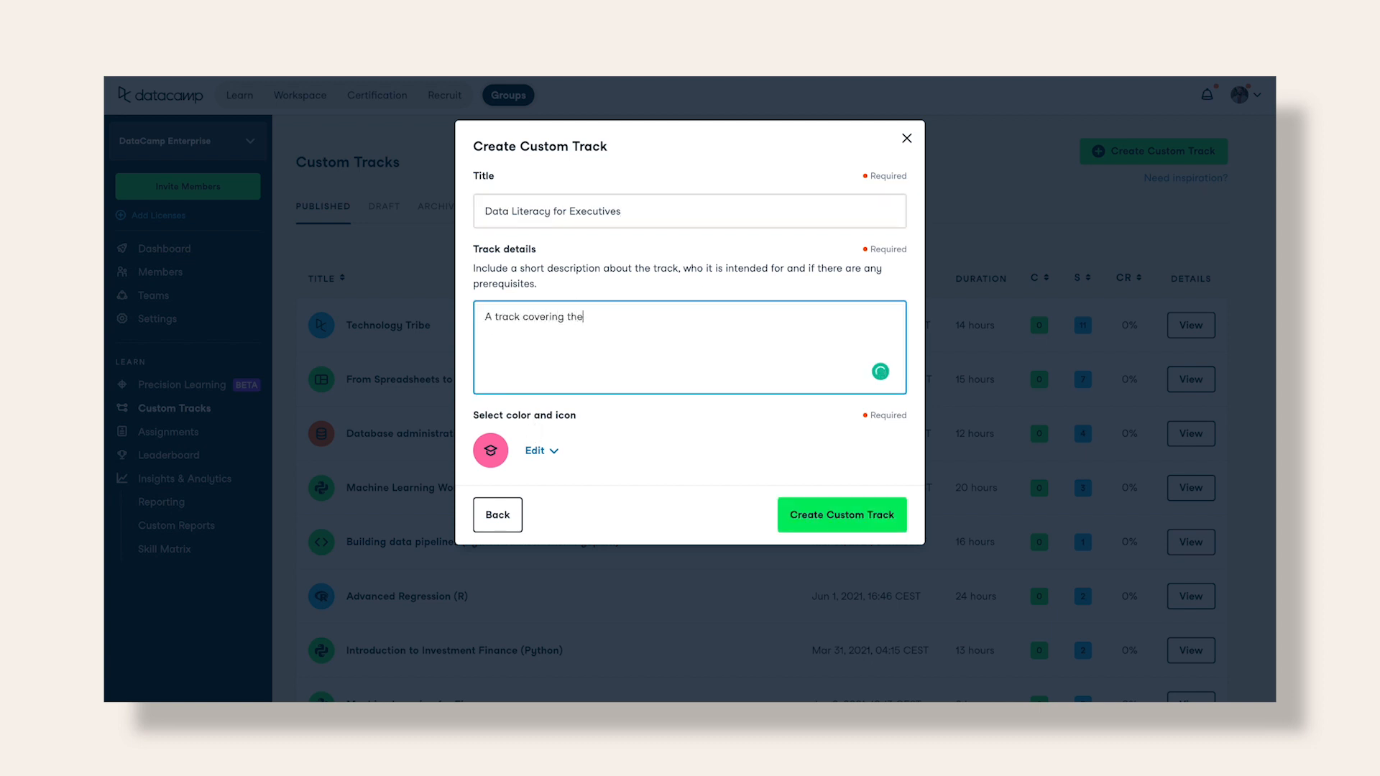
type("fundamentals of data")
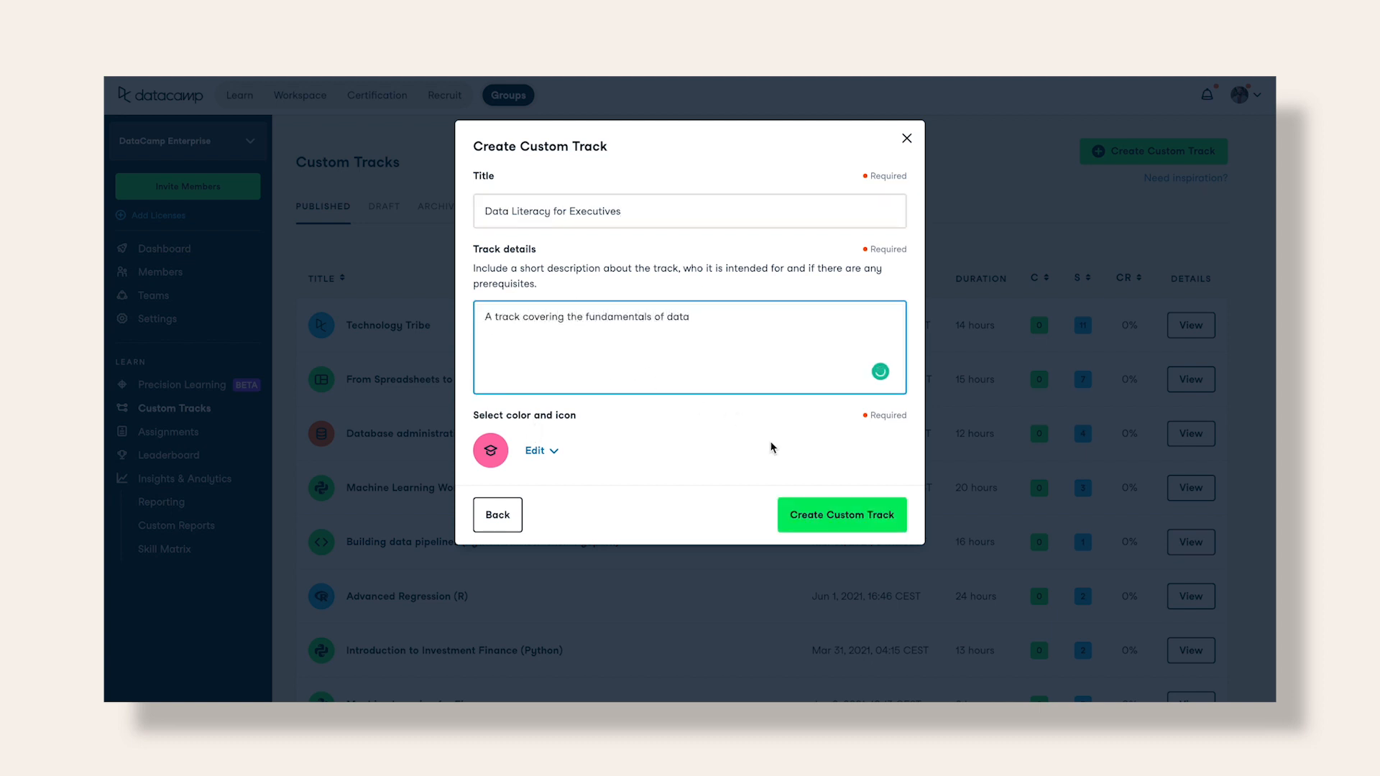
left_click(840, 515)
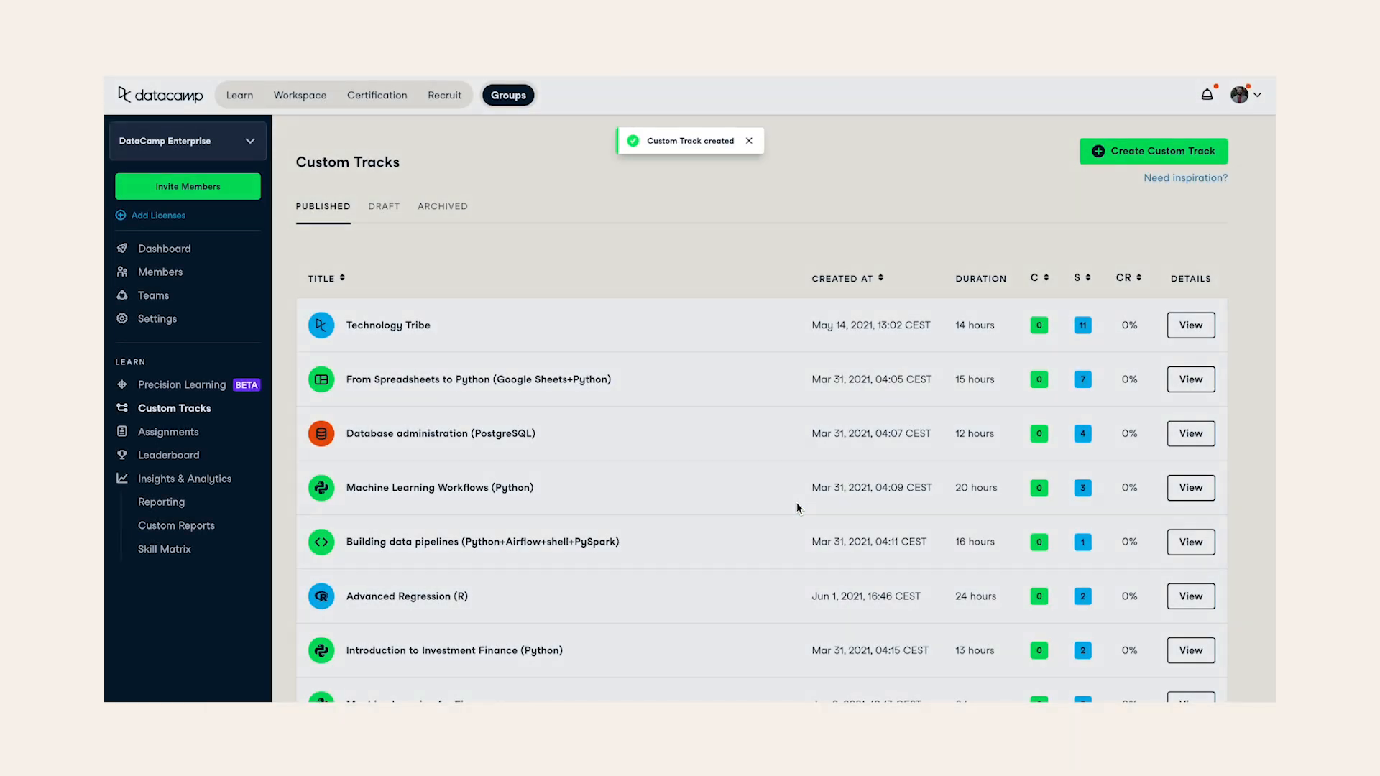
left_click(164, 247)
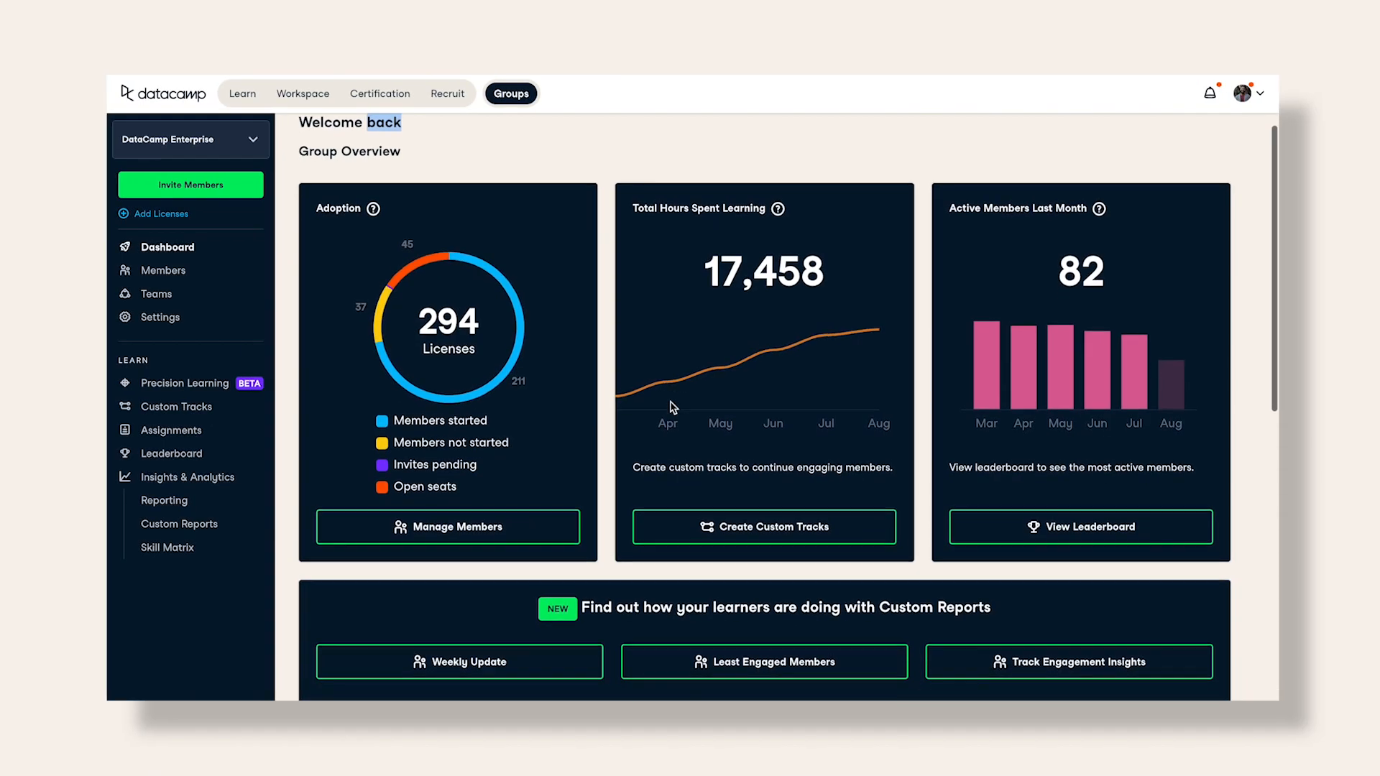
Scroll the group reporting page down to the Total Active Members and Total XP Earned charts.
scroll("down", 3)
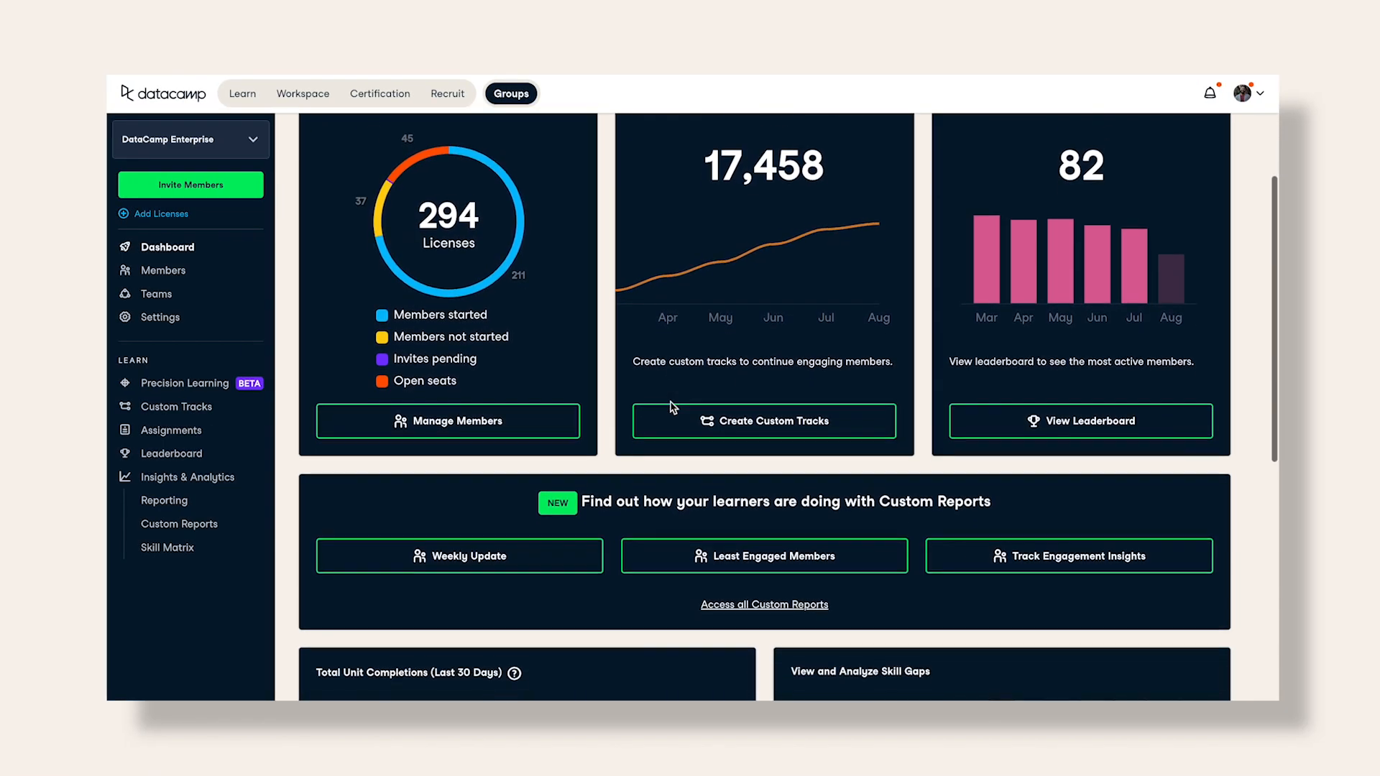
scroll("down", 3)
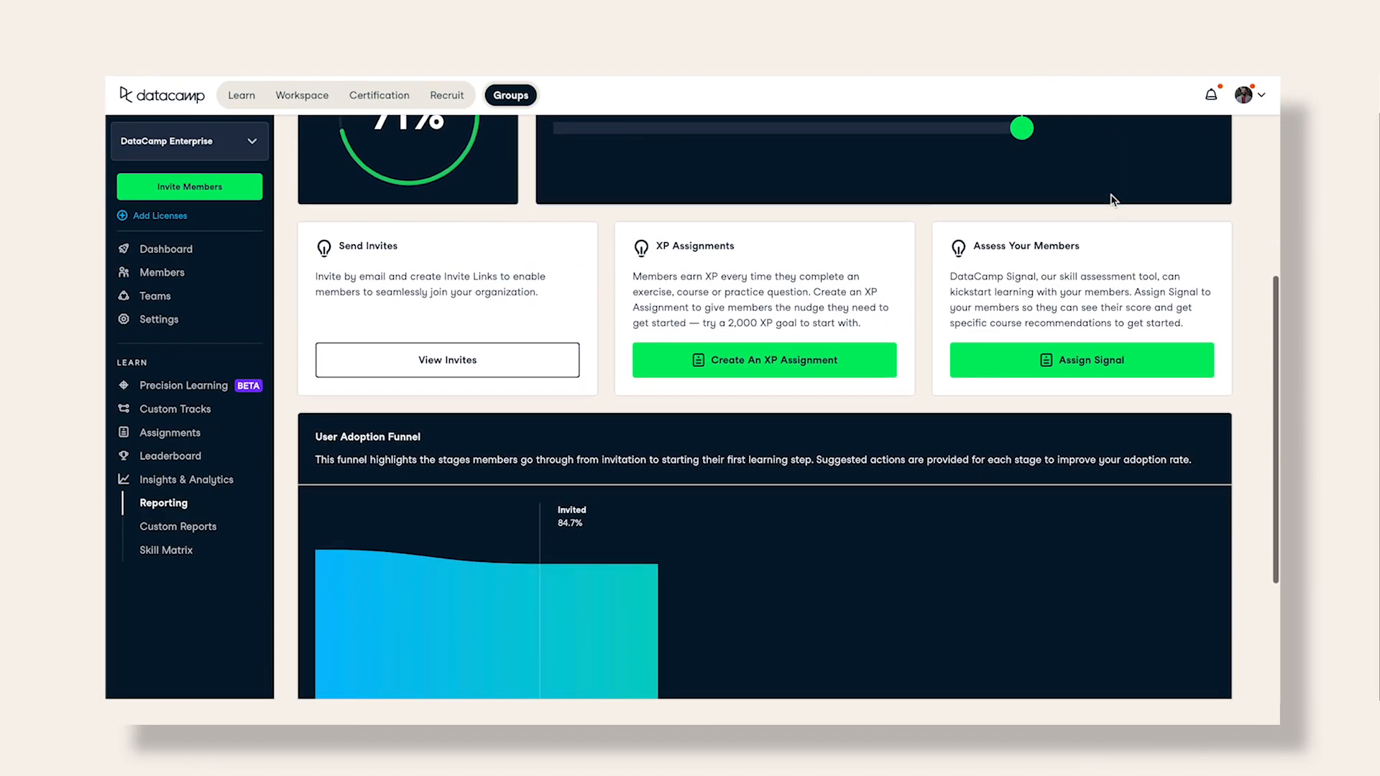
scroll("down", 3)
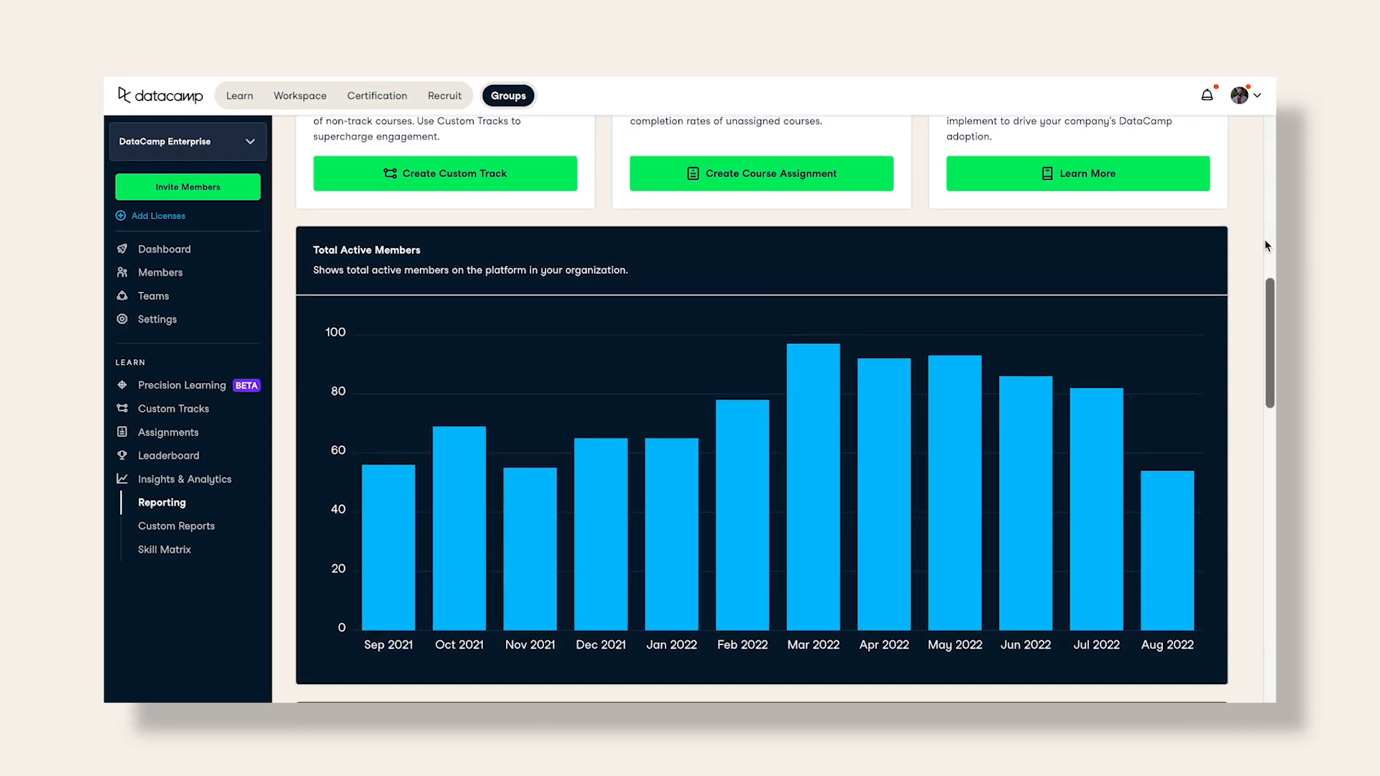
scroll("down", 3)
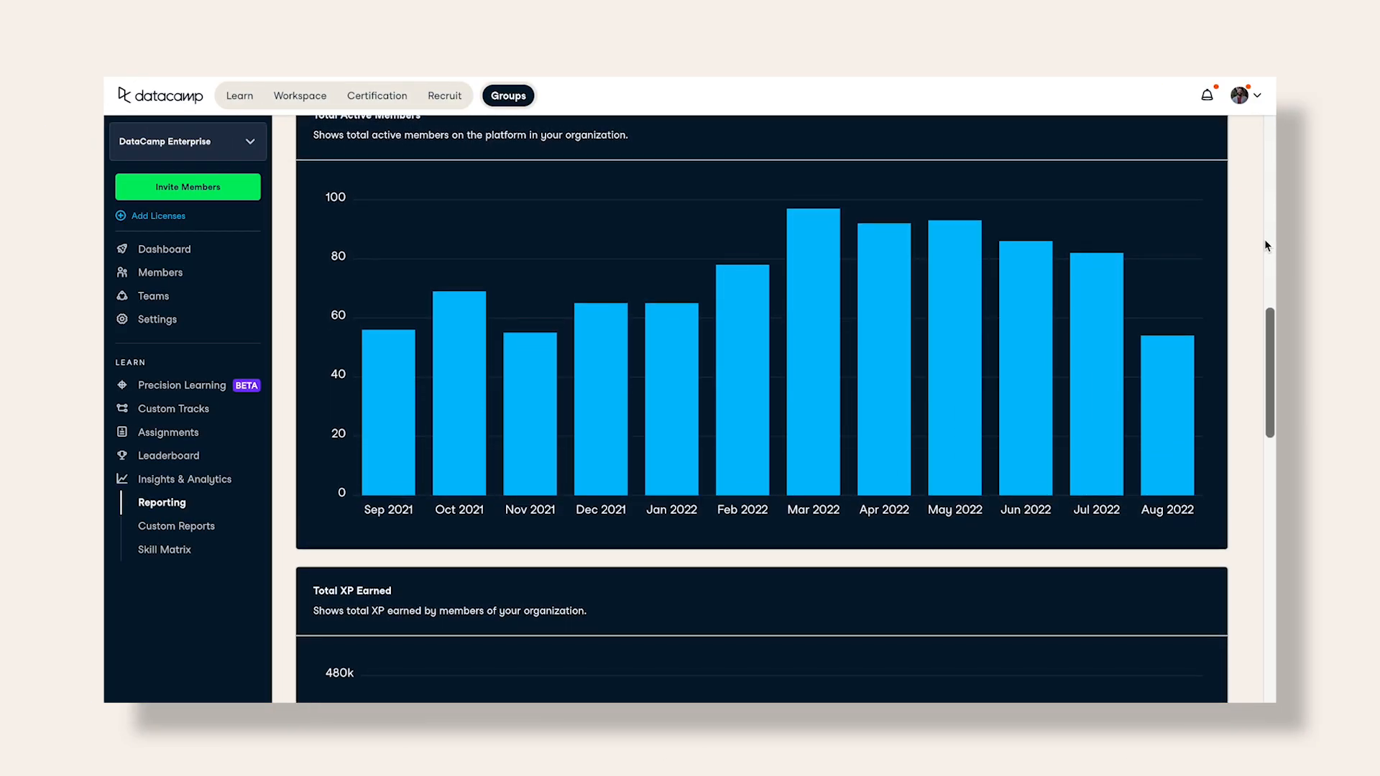
scroll("down", 3)
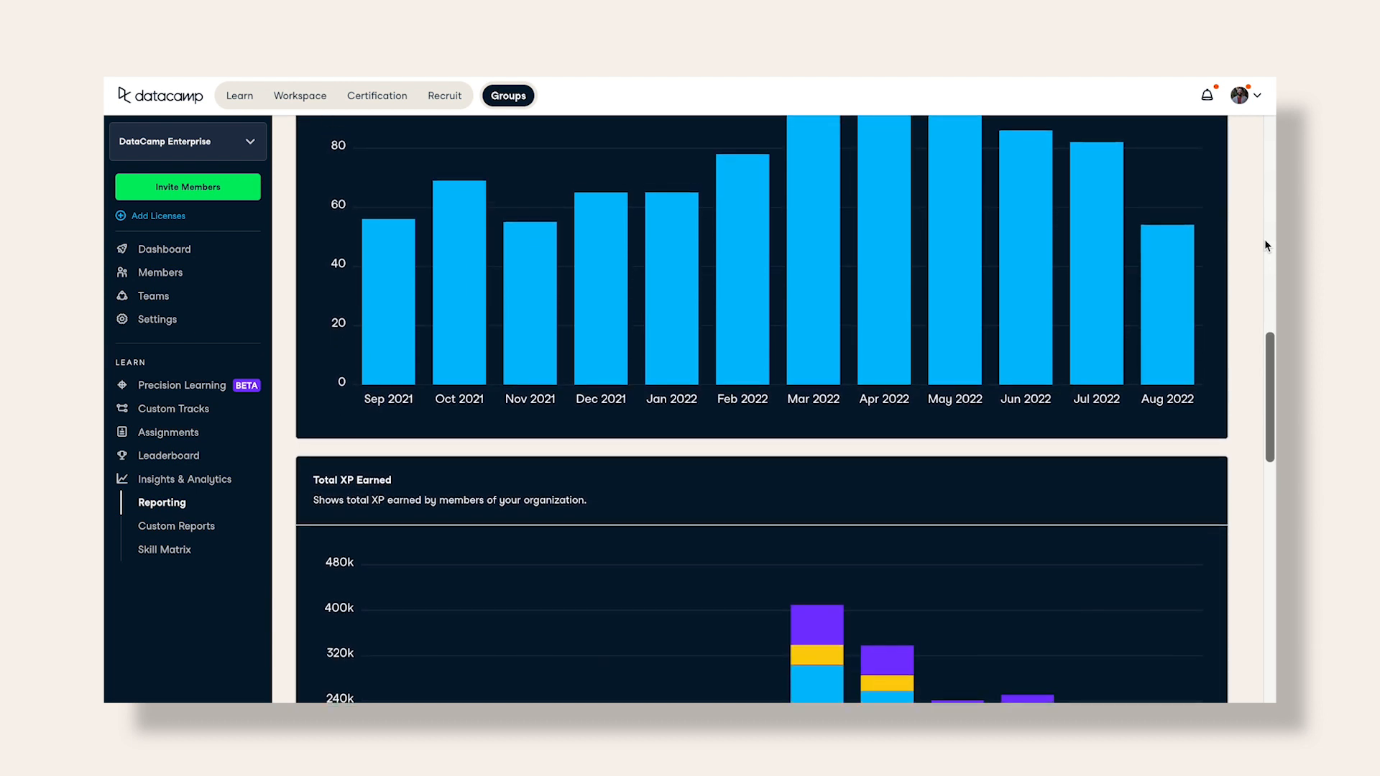
scroll("down", 3)
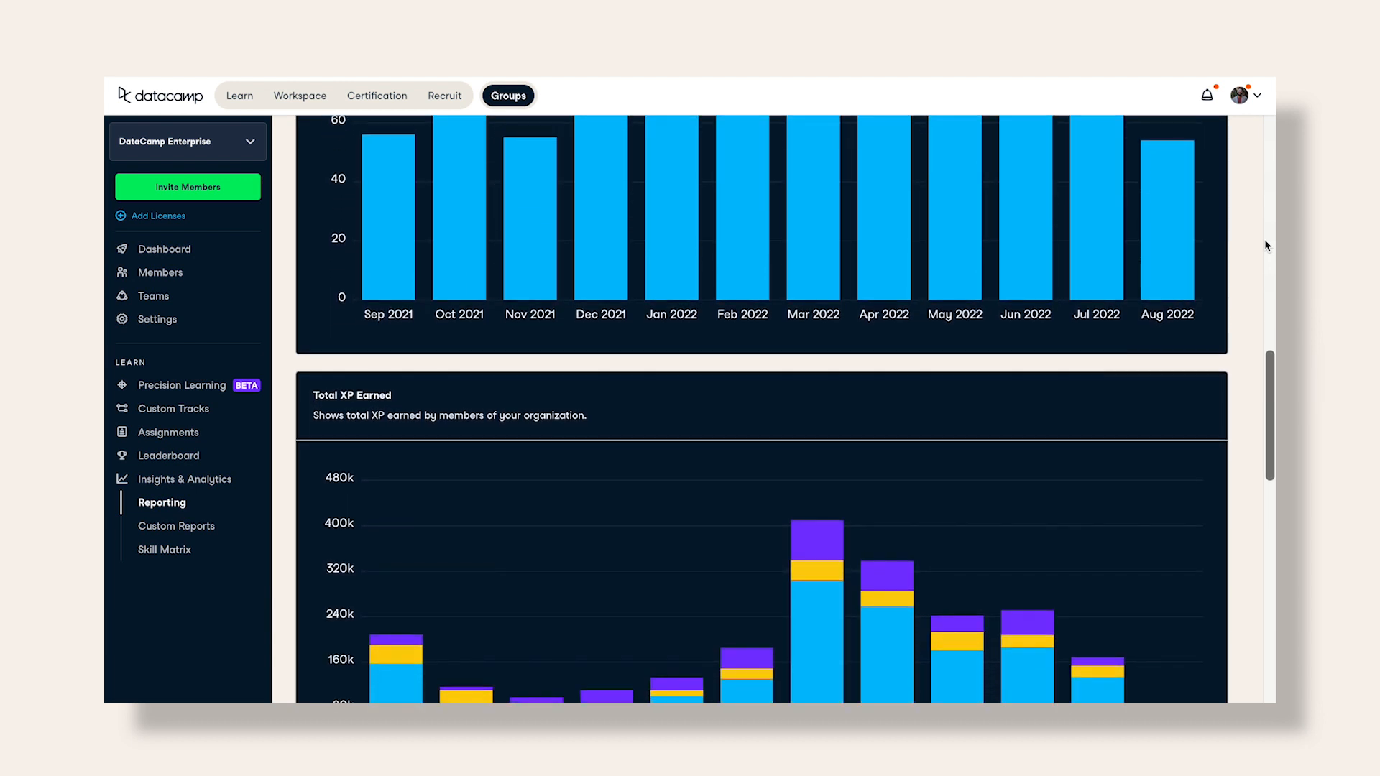
scroll("down", 3)
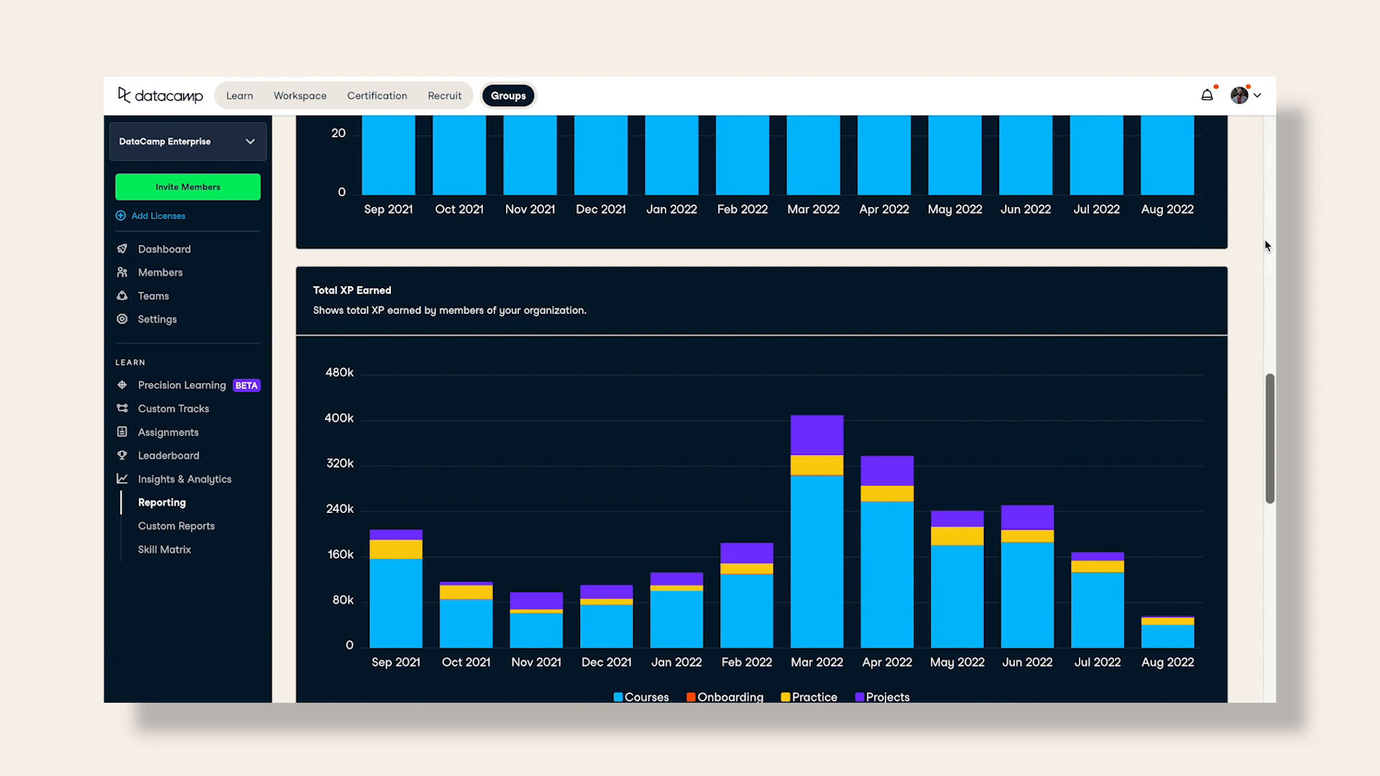
scroll("down", 3)
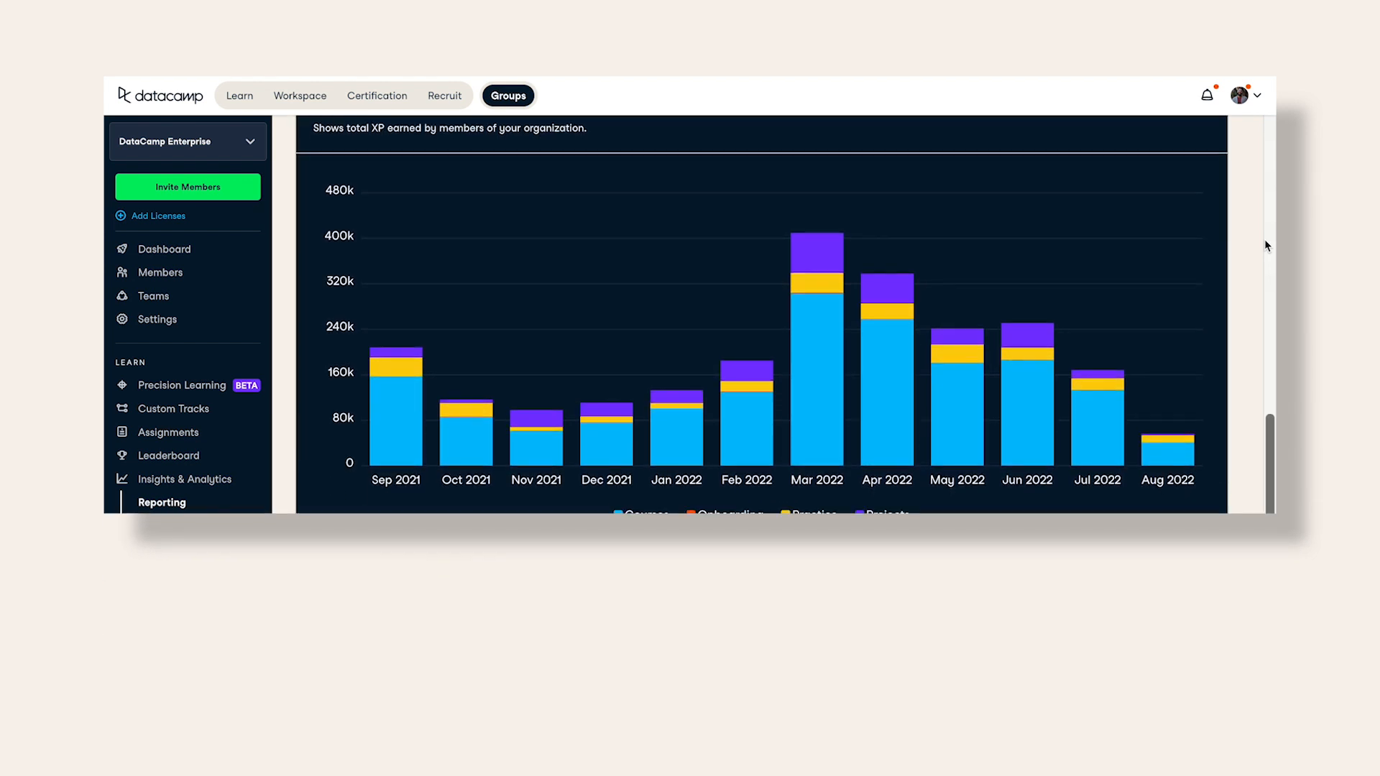